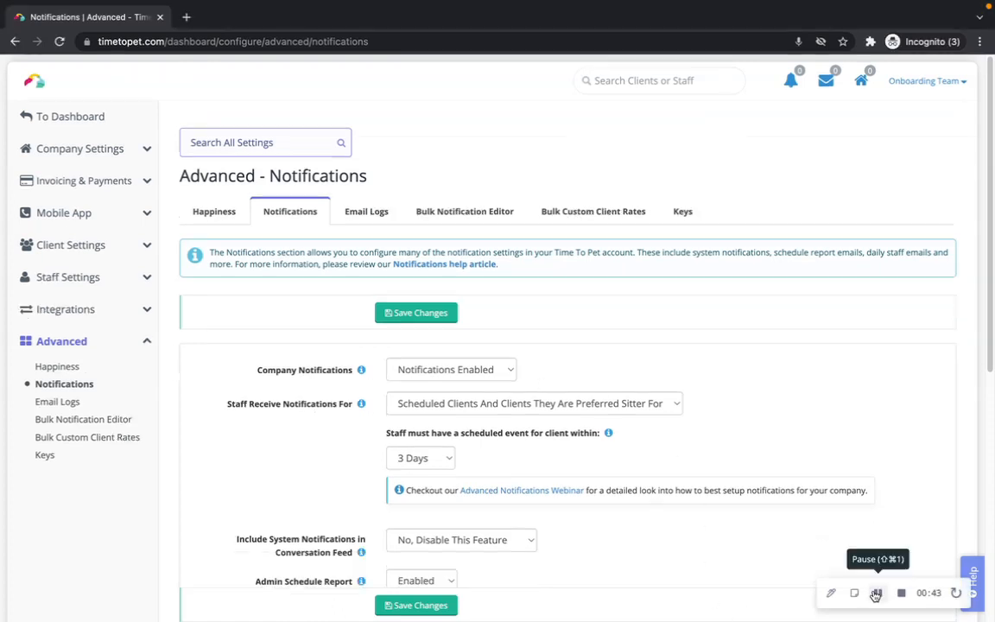
pyautogui.scroll(-3)
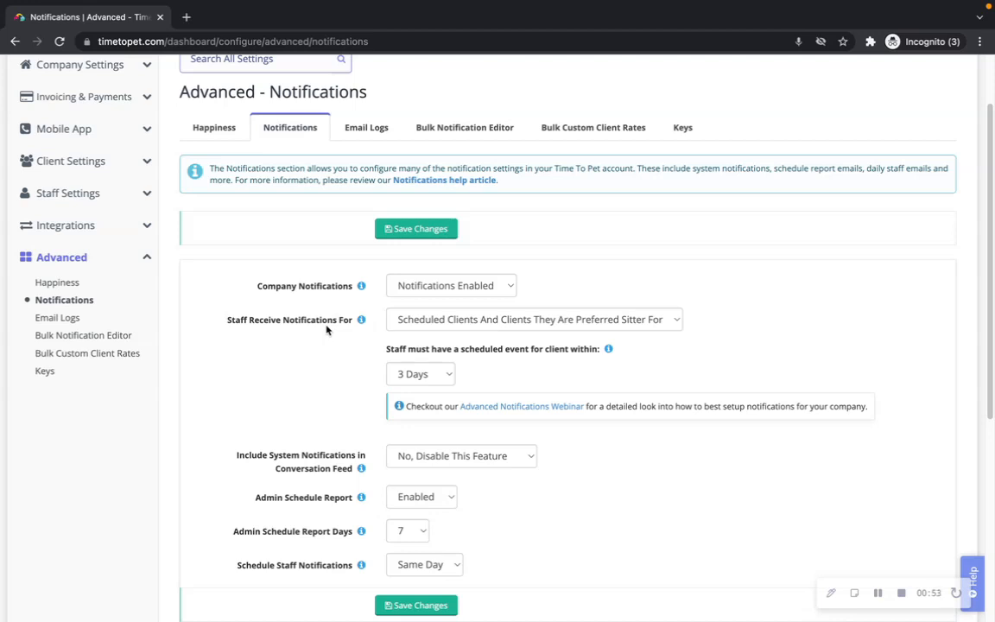
pyautogui.moveTo(665, 323)
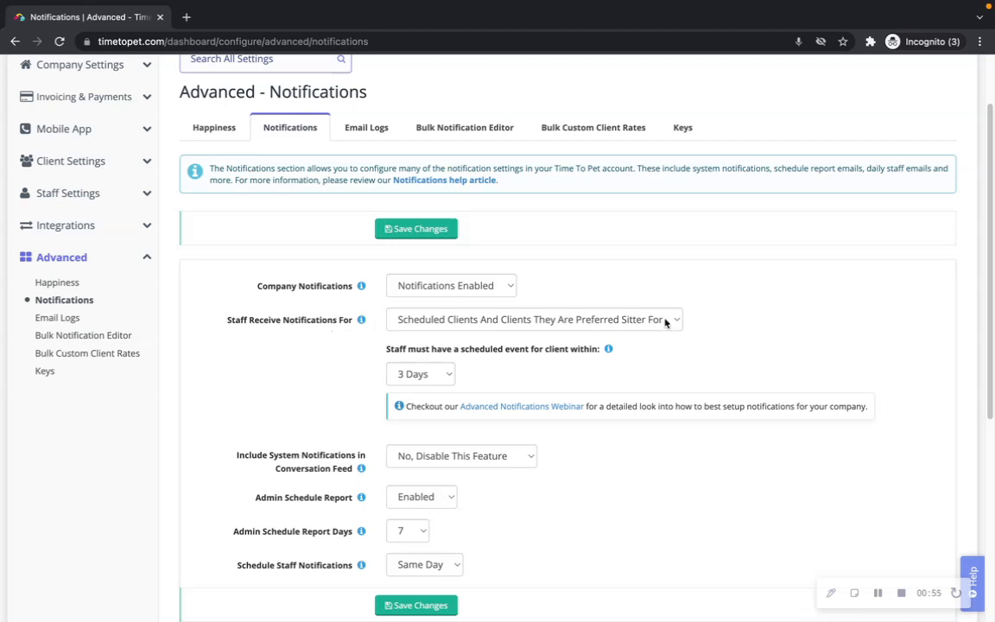
pyautogui.click(532, 318)
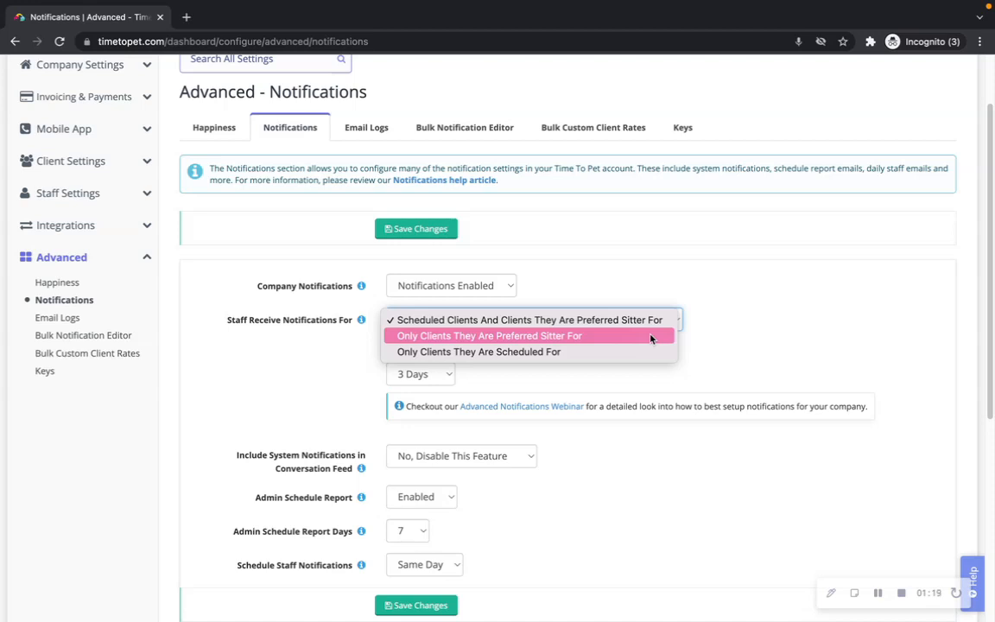
pyautogui.moveTo(639, 352)
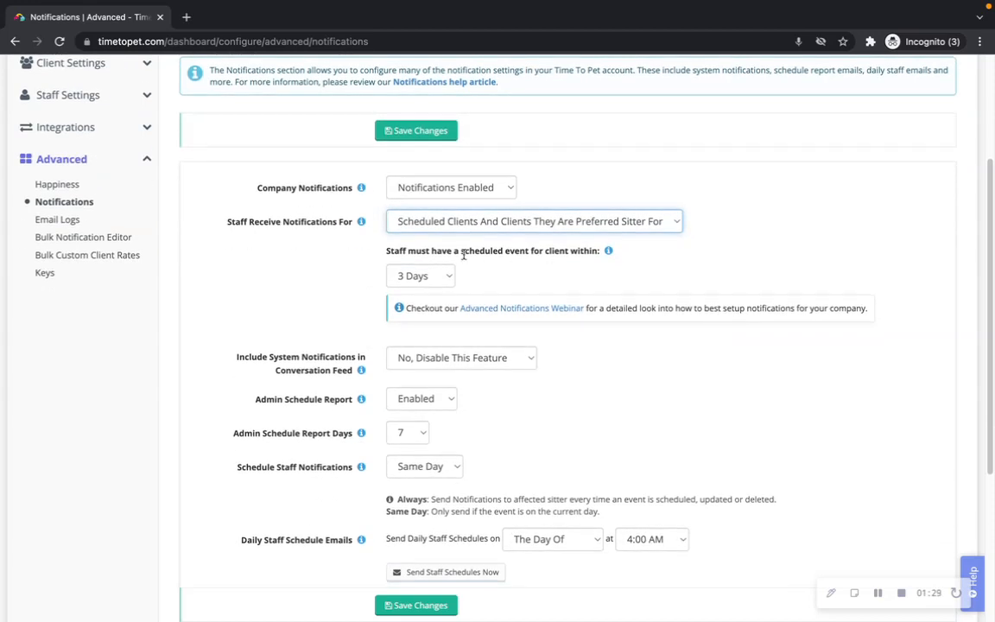
pyautogui.moveTo(563, 263)
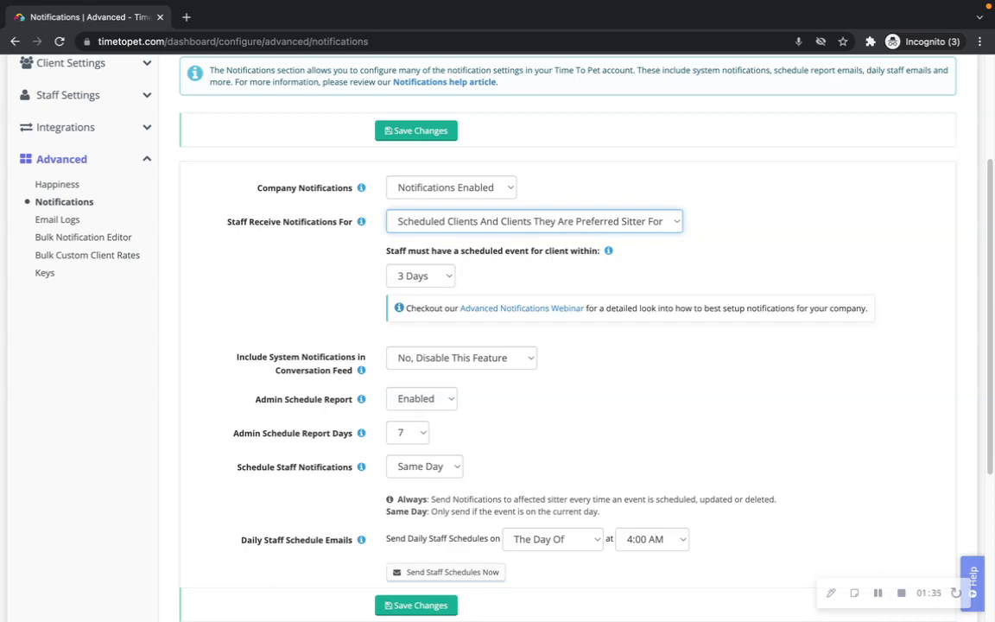
pyautogui.moveTo(822, 383)
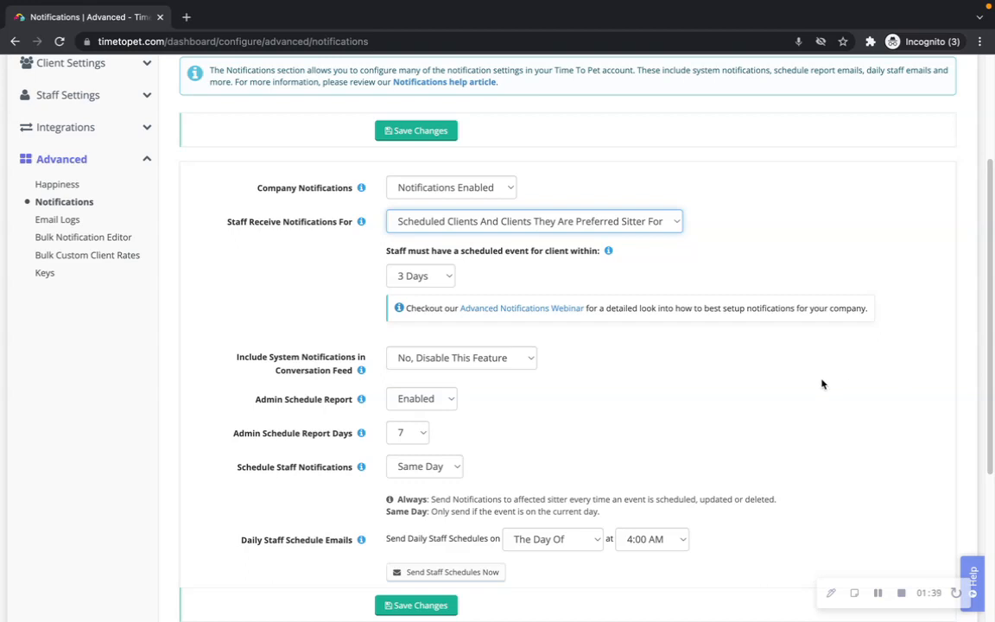
pyautogui.moveTo(798, 381)
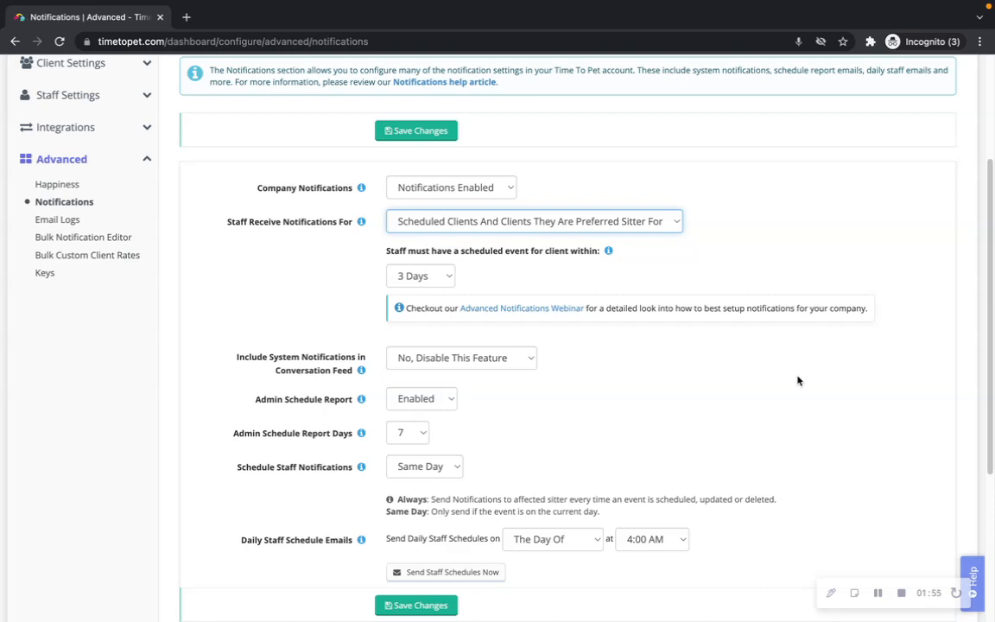
pyautogui.moveTo(782, 390)
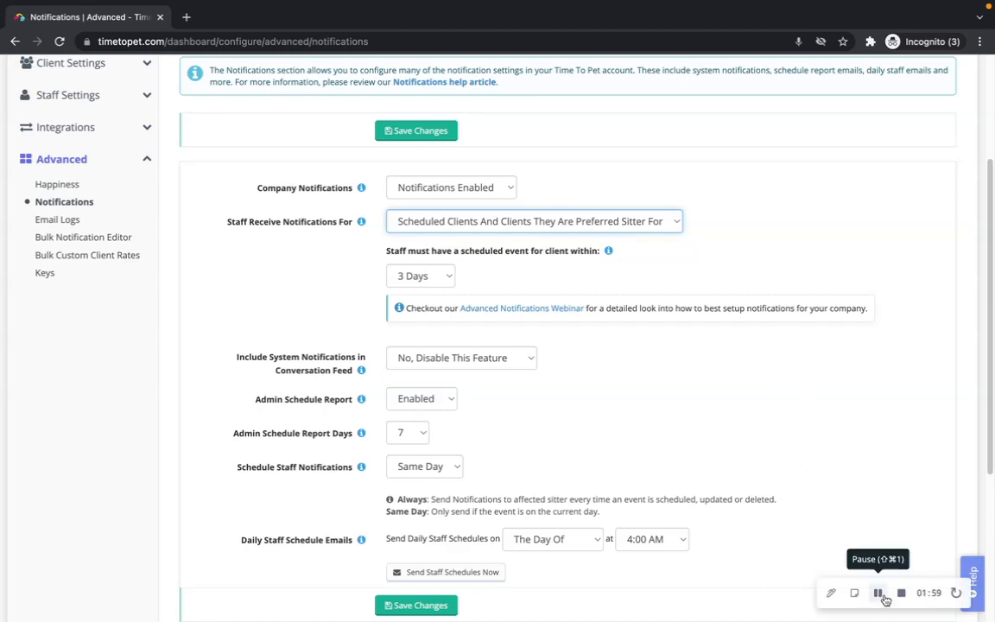
pyautogui.scroll(-3)
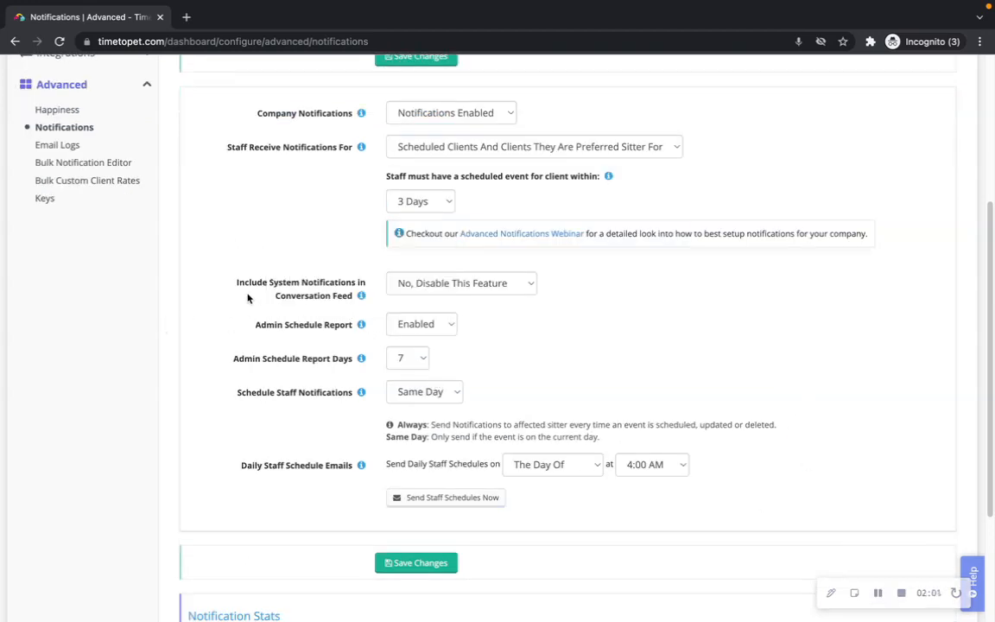
pyautogui.moveTo(345, 307)
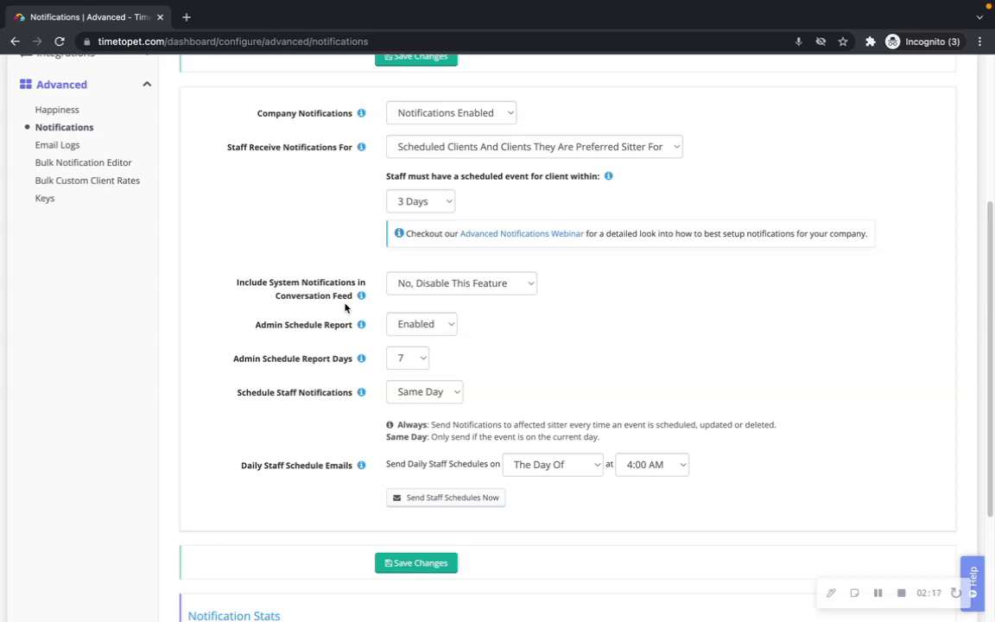
pyautogui.moveTo(329, 336)
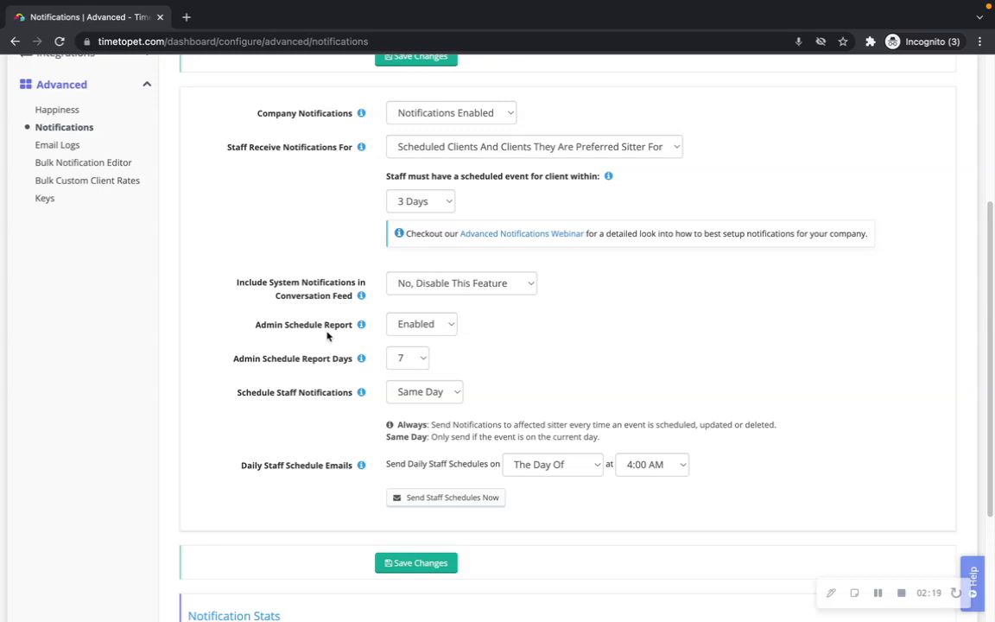
pyautogui.moveTo(323, 373)
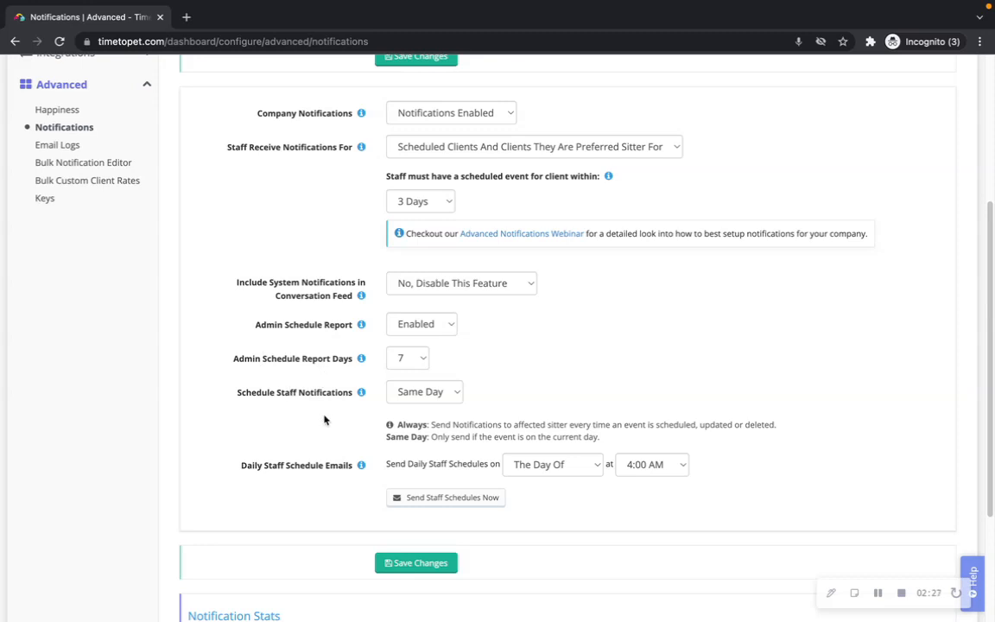
pyautogui.moveTo(352, 415)
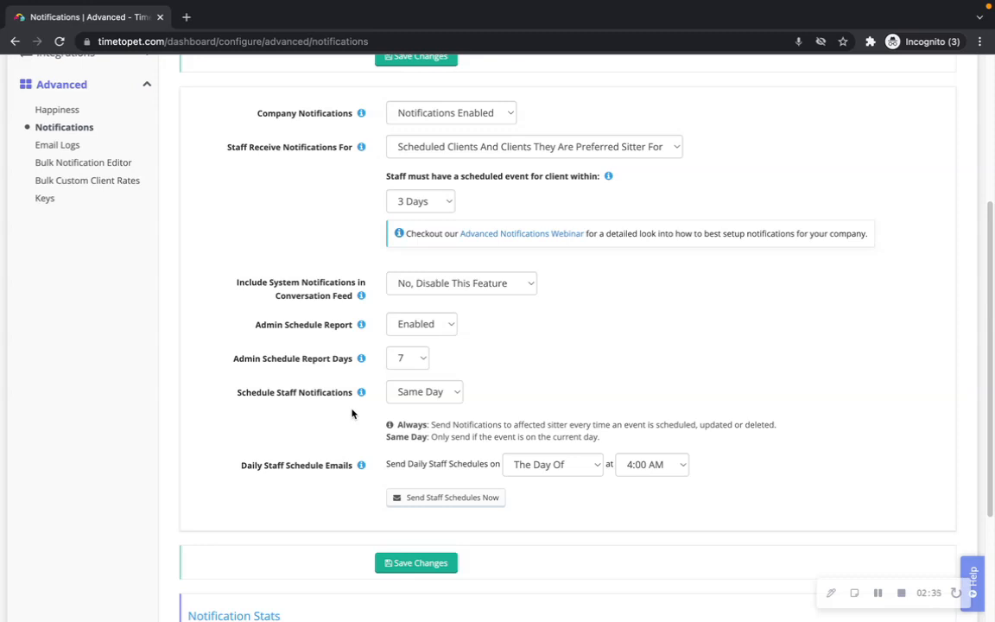
pyautogui.moveTo(337, 492)
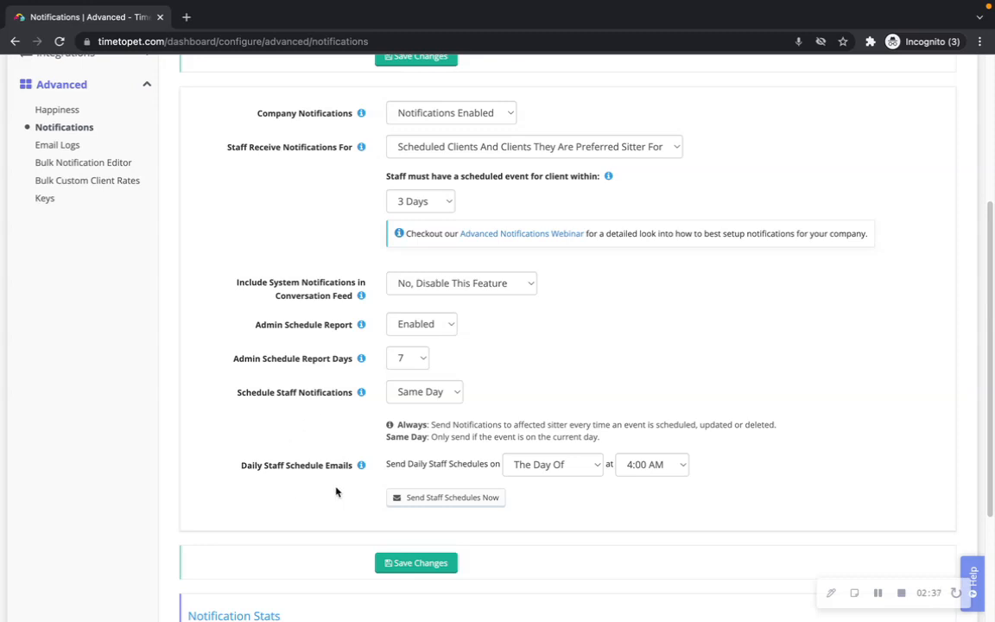